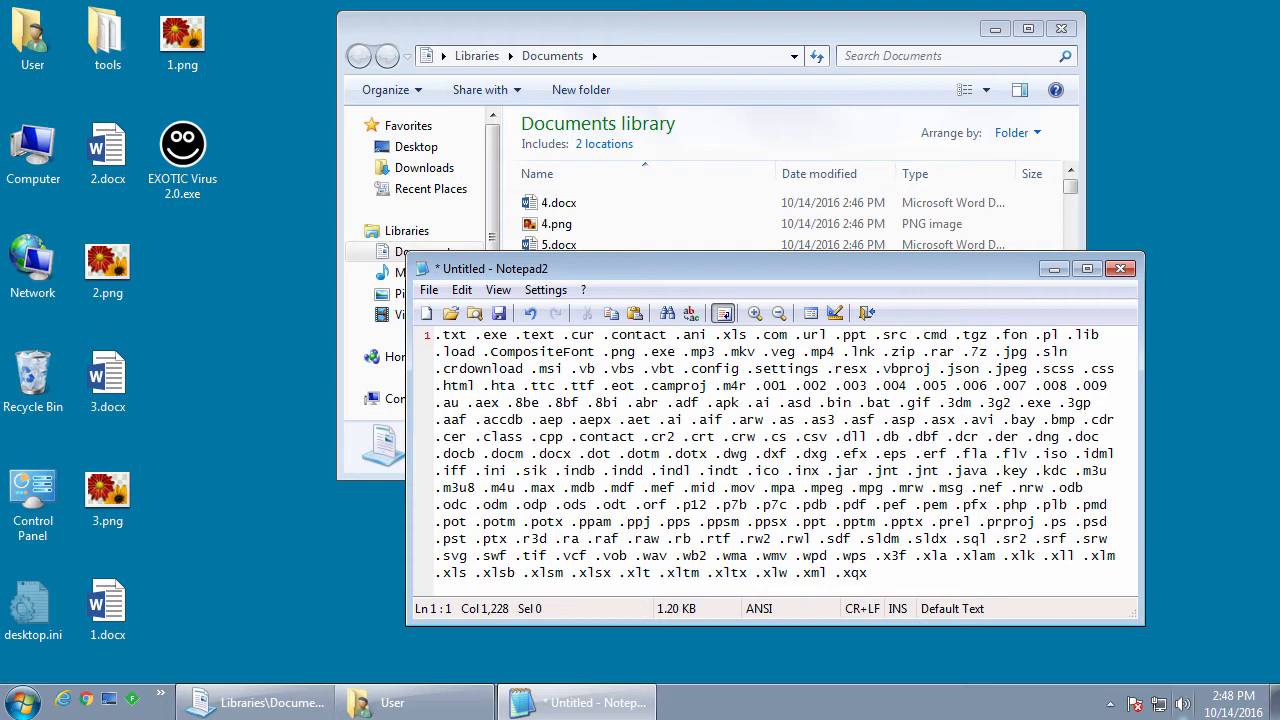
Step: Bring the Documents library Explorer window to the front over Notepad2's extension list
click(796, 572)
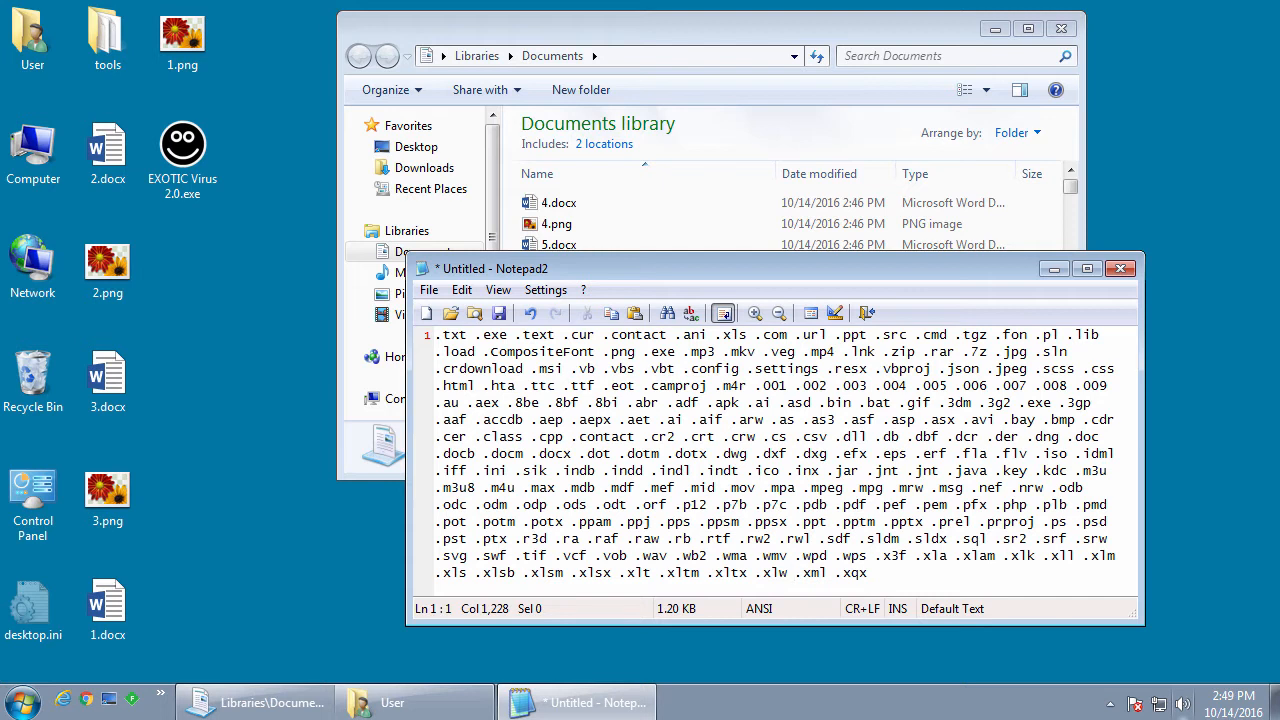
click(794, 572)
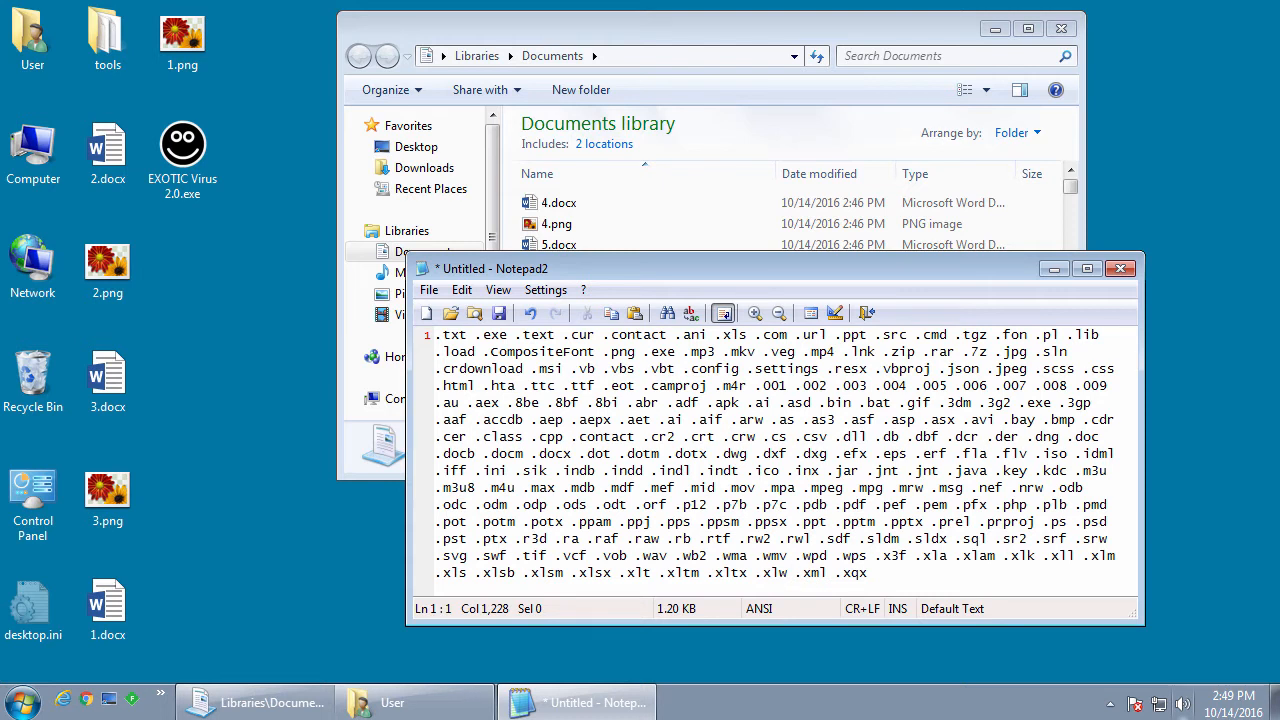
mouse_move(680, 520)
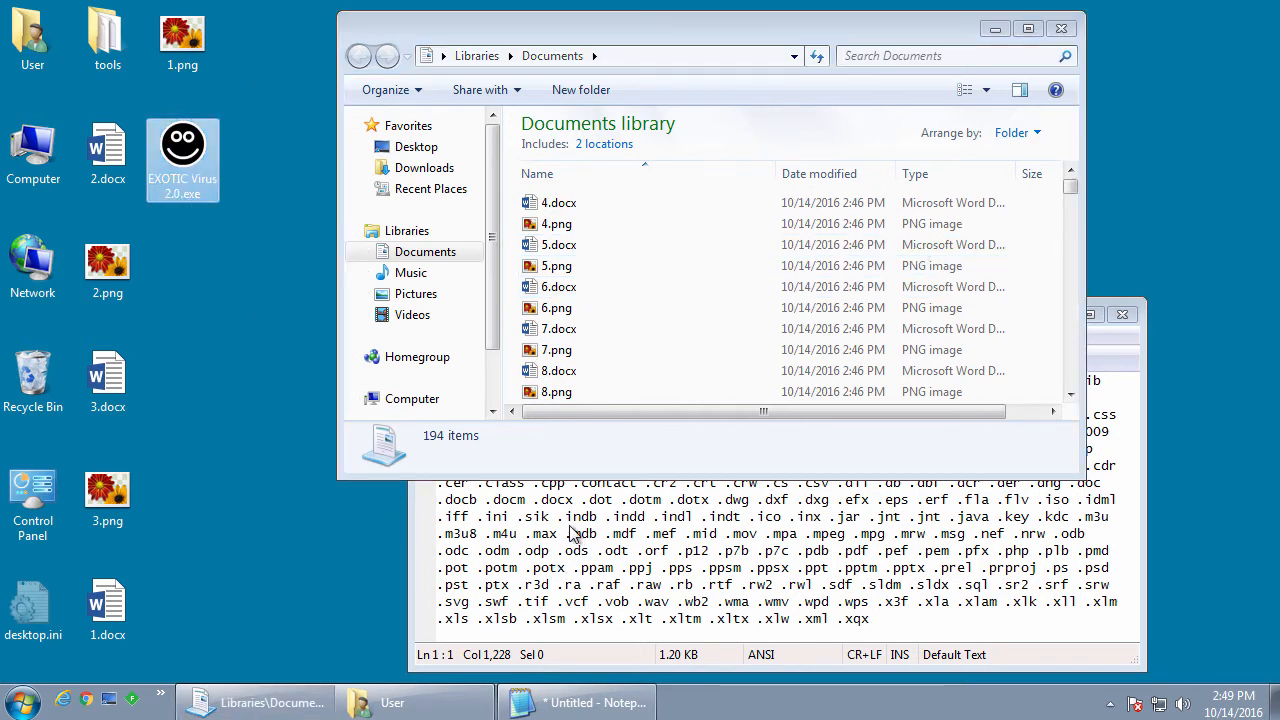
mouse_move(184, 144)
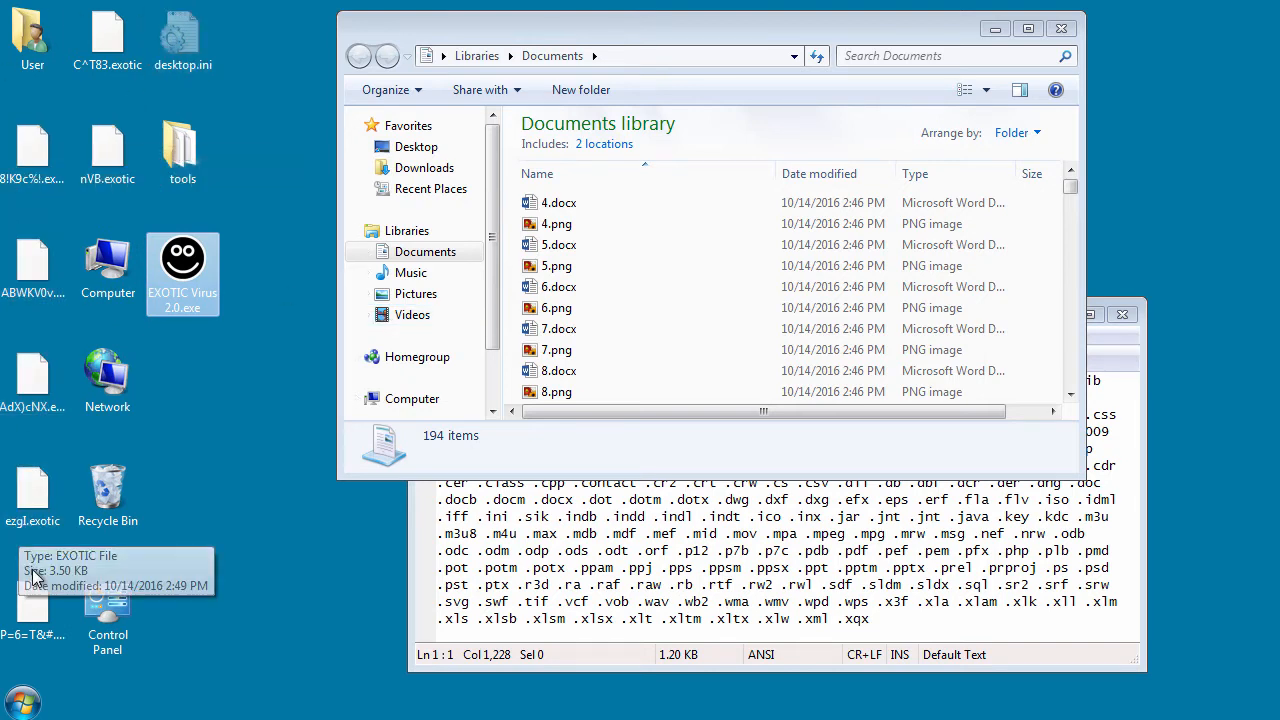
mouse_move(36, 280)
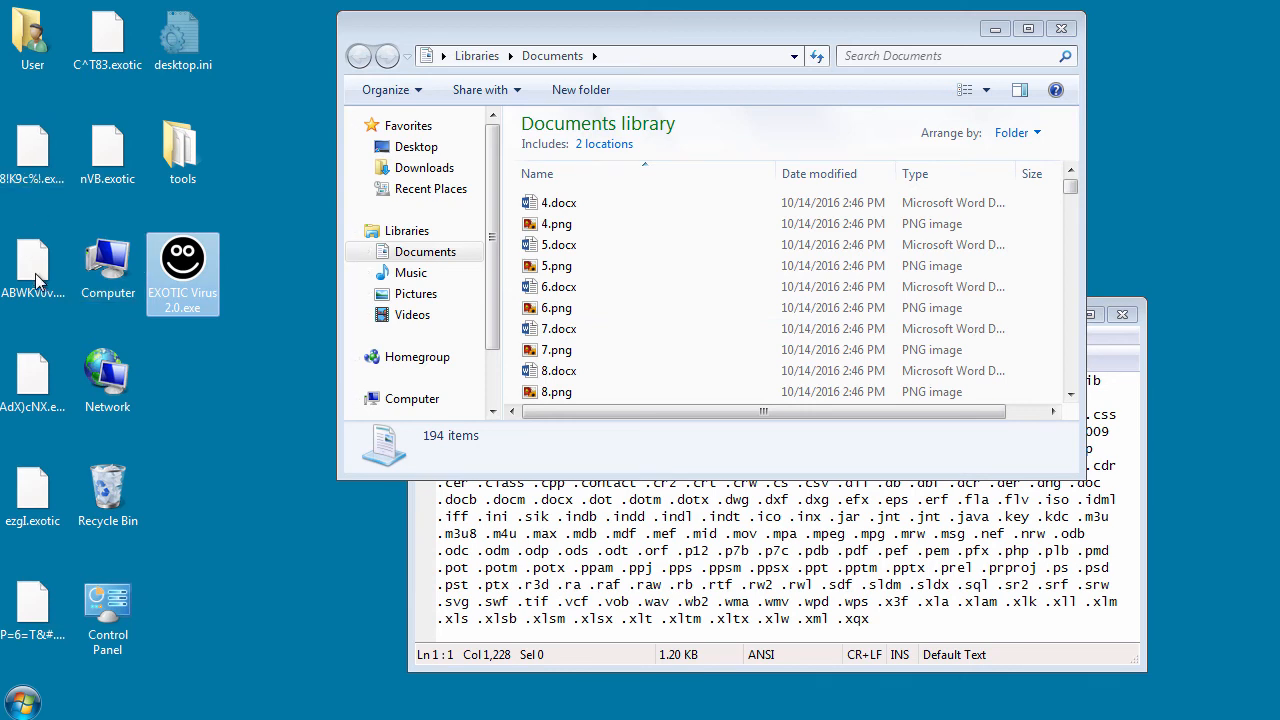
mouse_move(32, 150)
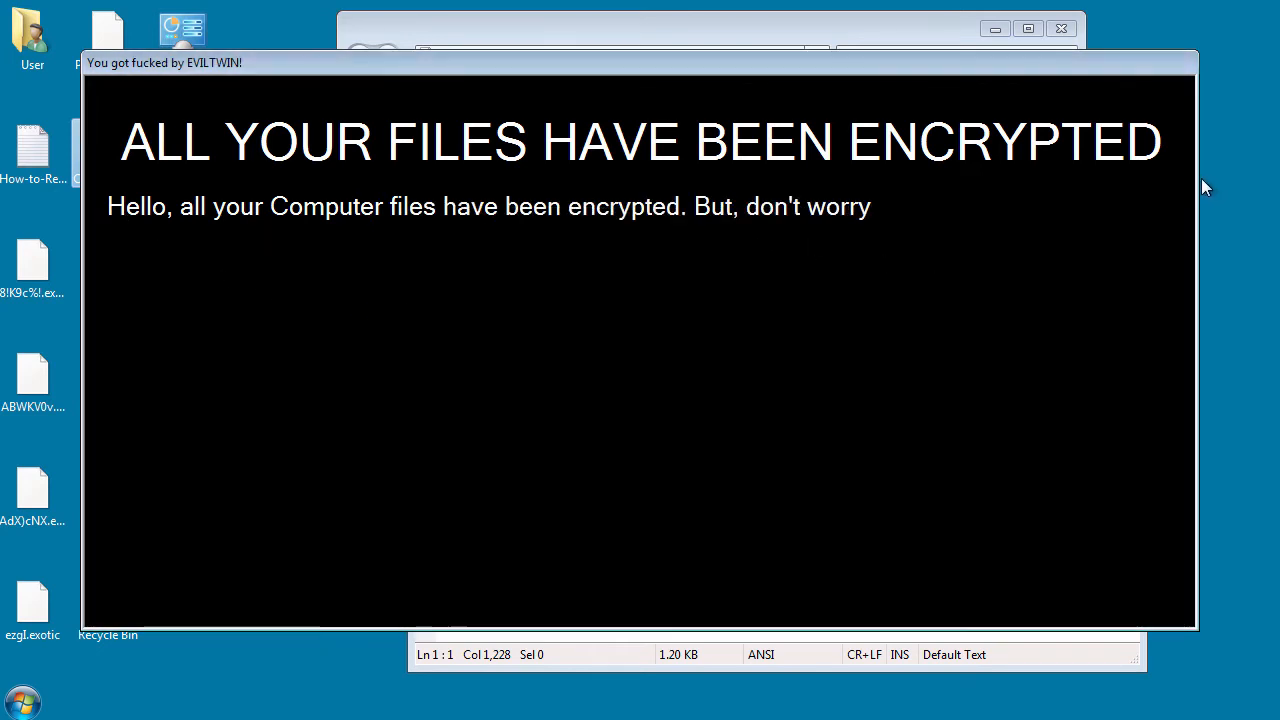
Step: Let the locker type out its 50 USD BitCoin ransom note until TIME LEFT and the address appear
text(! I haven't deleted them all. So you have 72 hours to pay 50 USD)
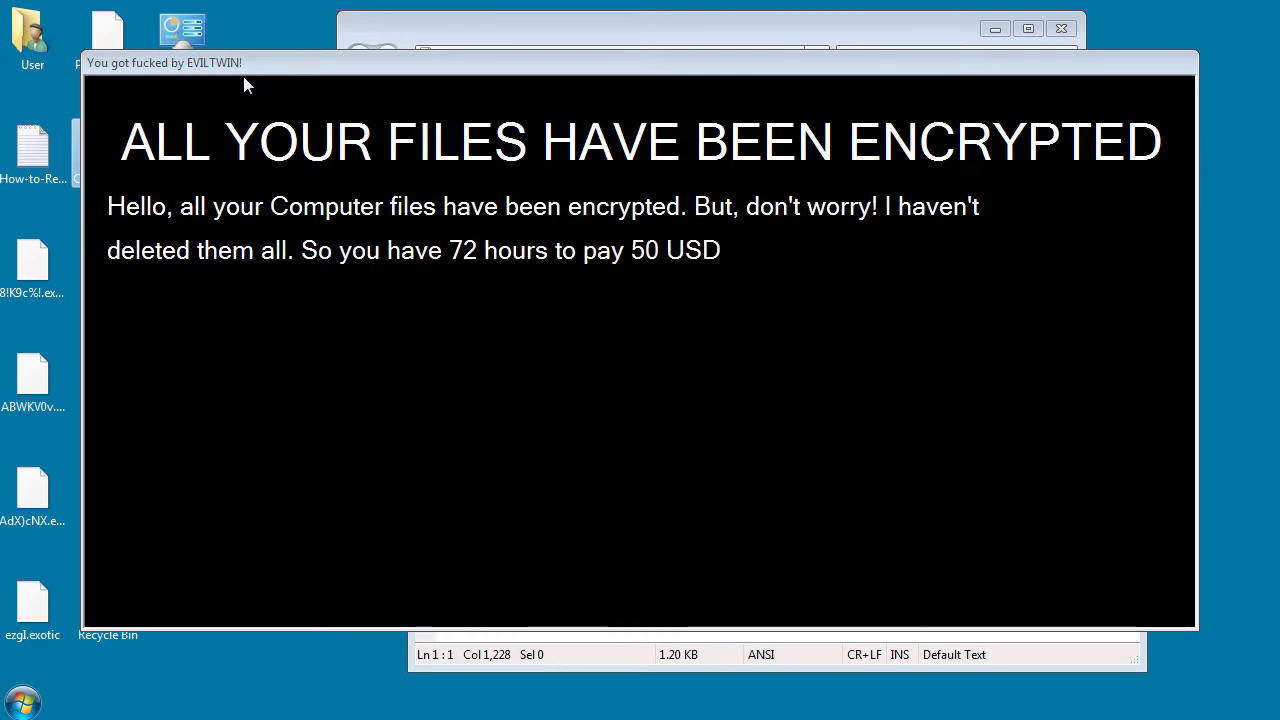
text(in BitCoins to my BitCoin Address to get)
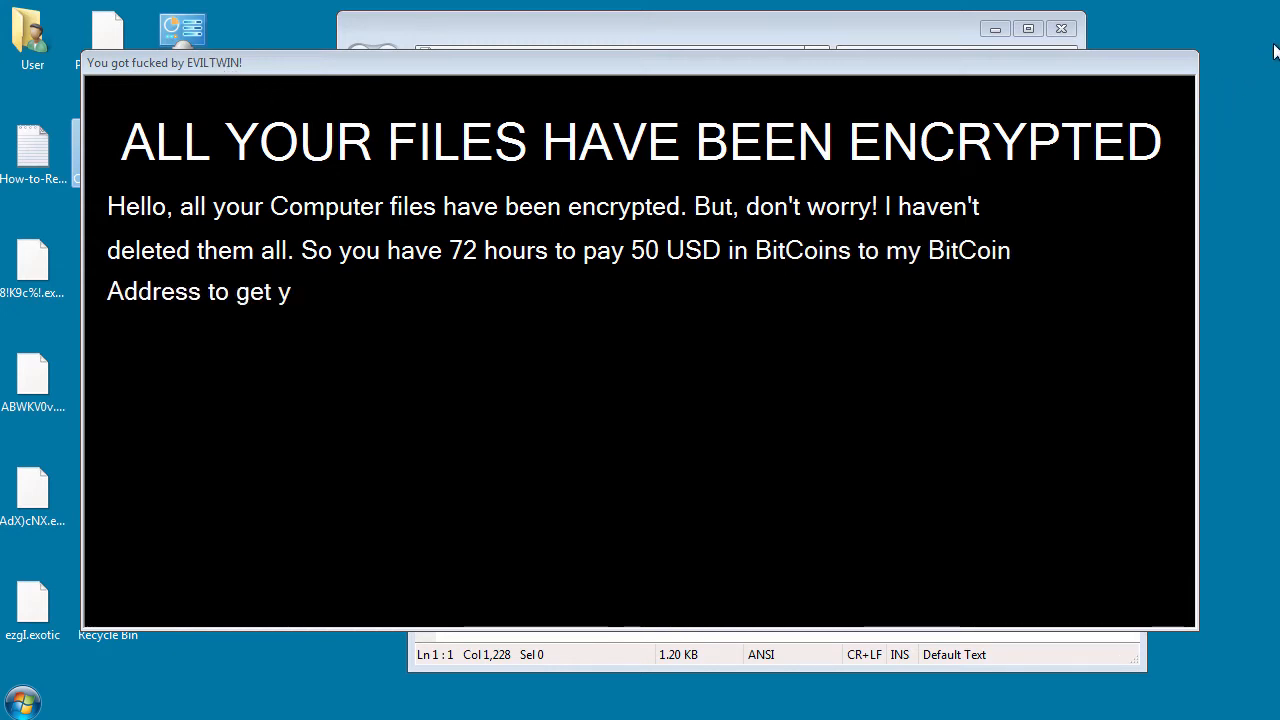
text(your files back! Every 5 hours files will be deleted. After 72)
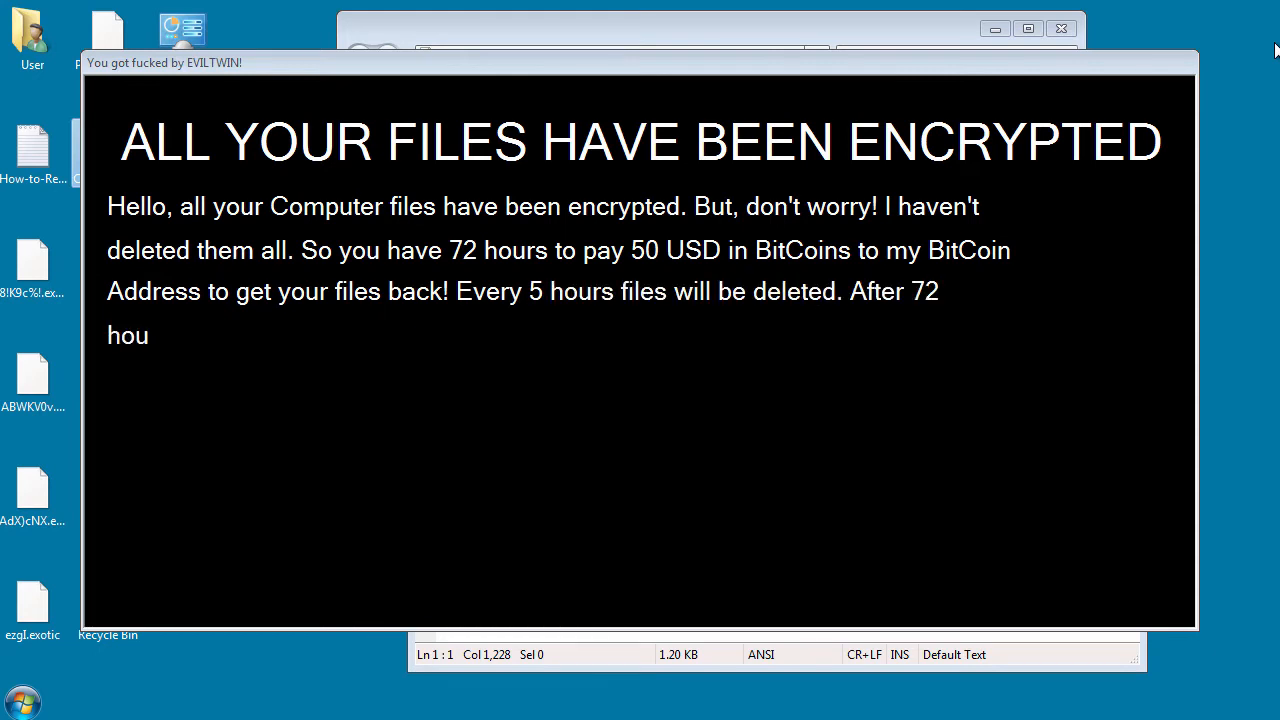
text(rs all that are left)
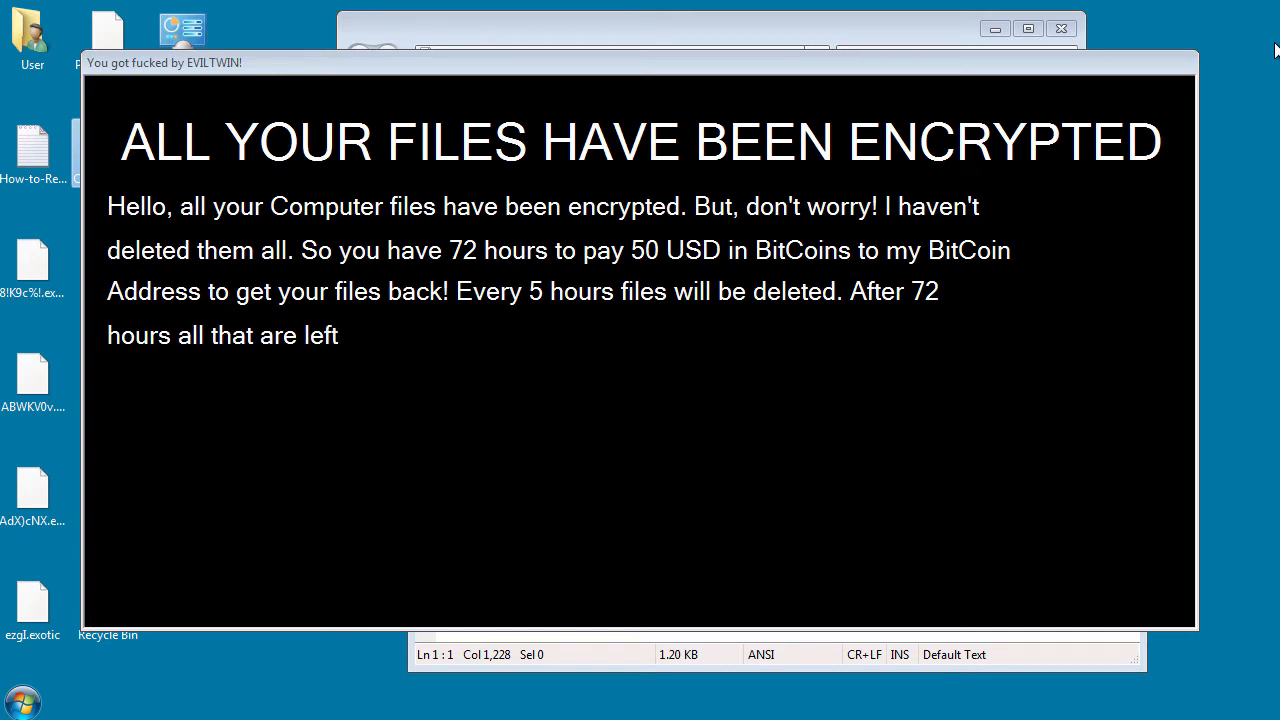
text(will be deleted! We will format your hard-drive when)
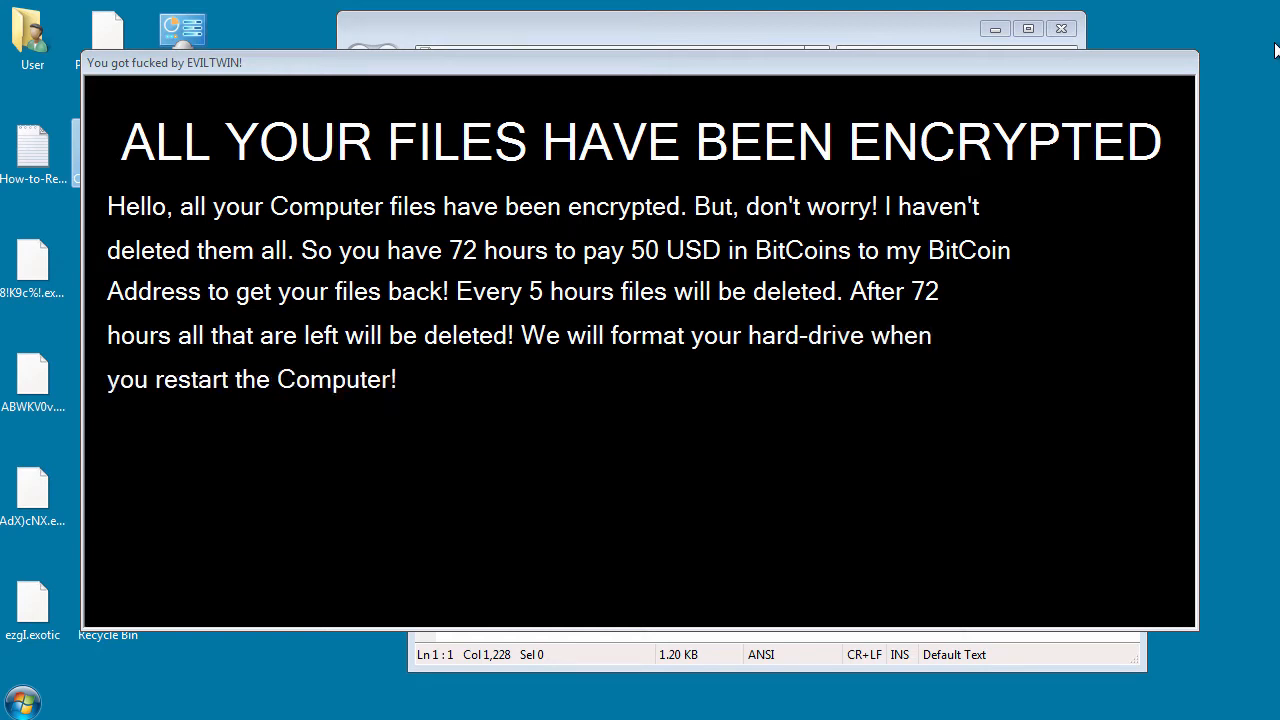
text(The Timer starts now! ~ EVILTWIN!)
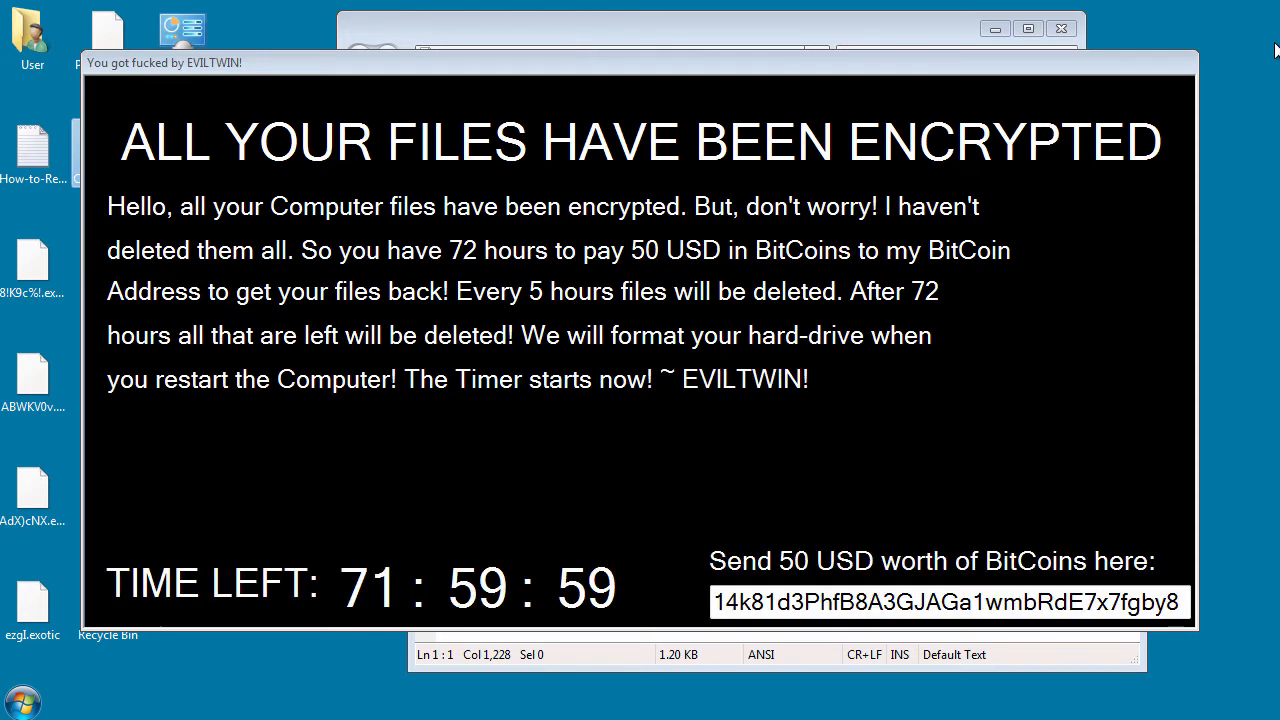
mouse_move(808, 206)
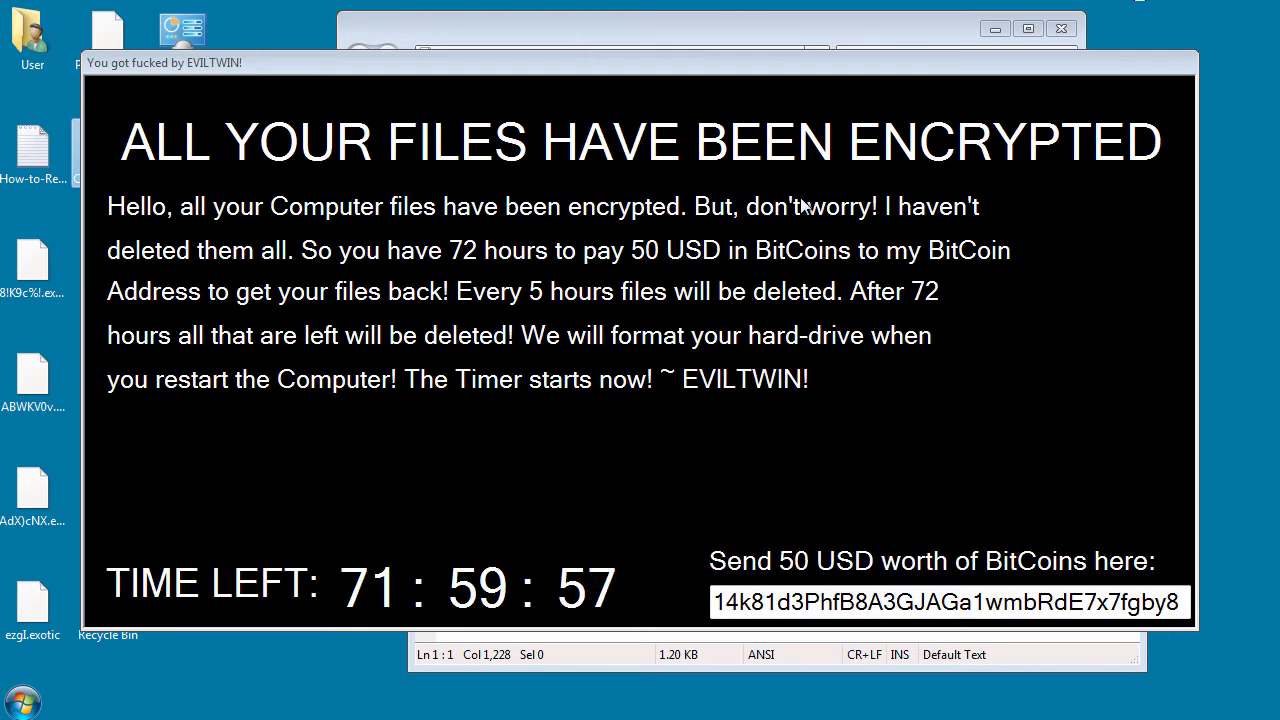
mouse_move(782, 532)
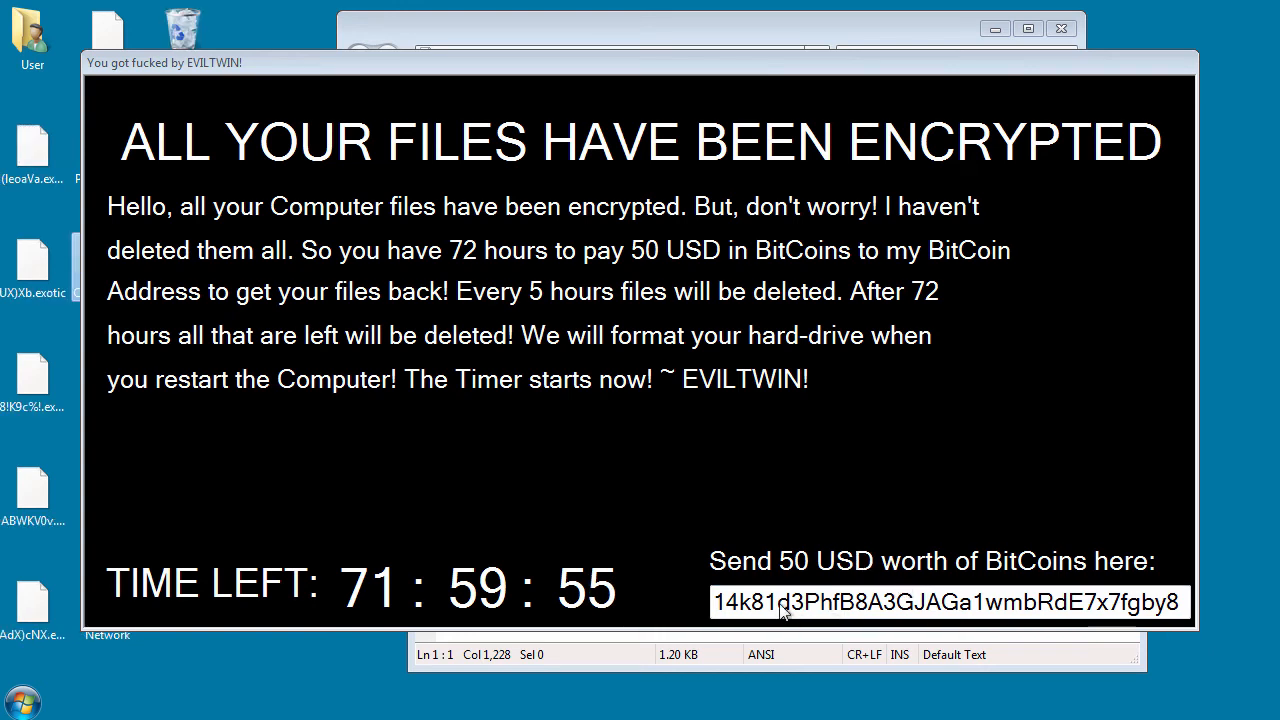
mouse_move(960, 592)
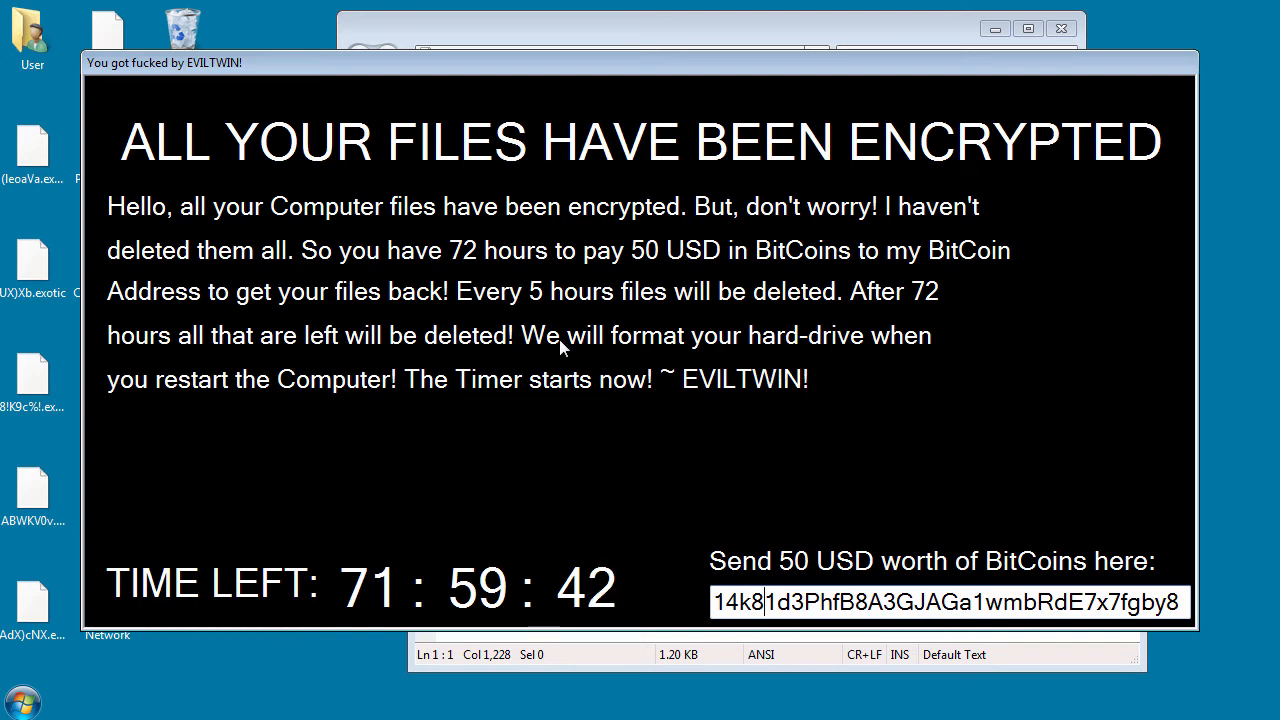
mouse_move(644, 410)
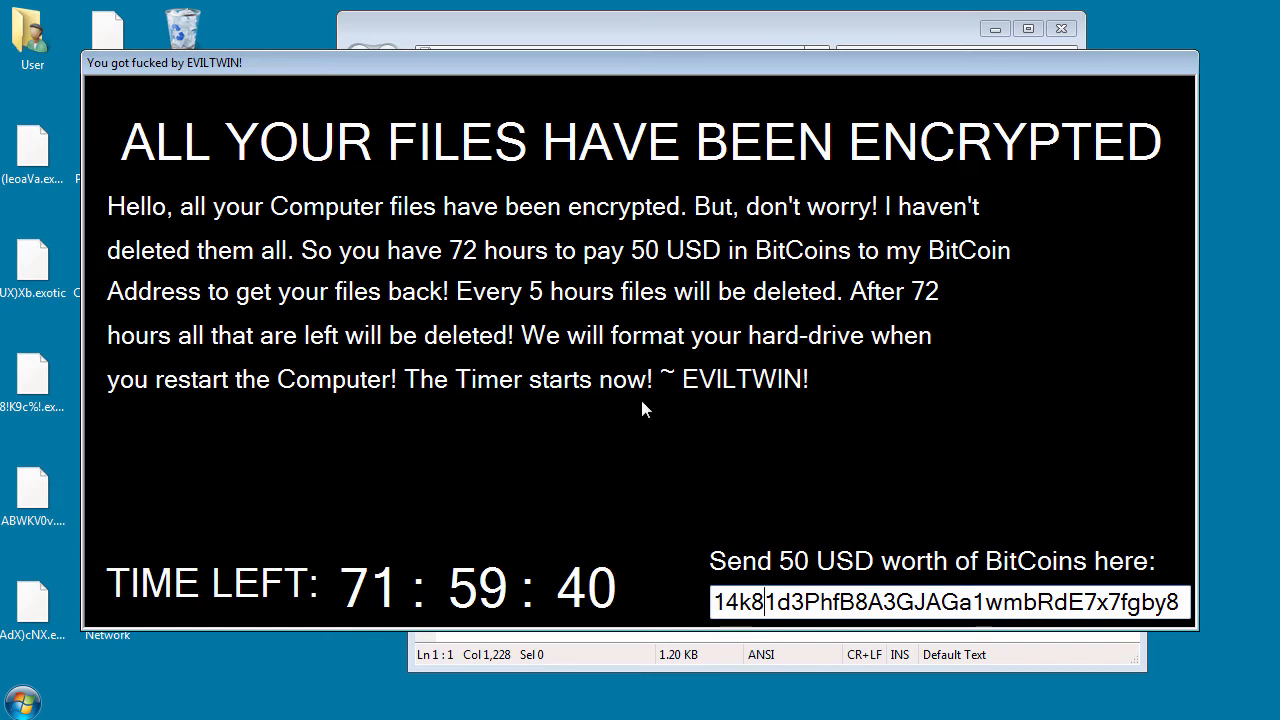
mouse_move(588, 252)
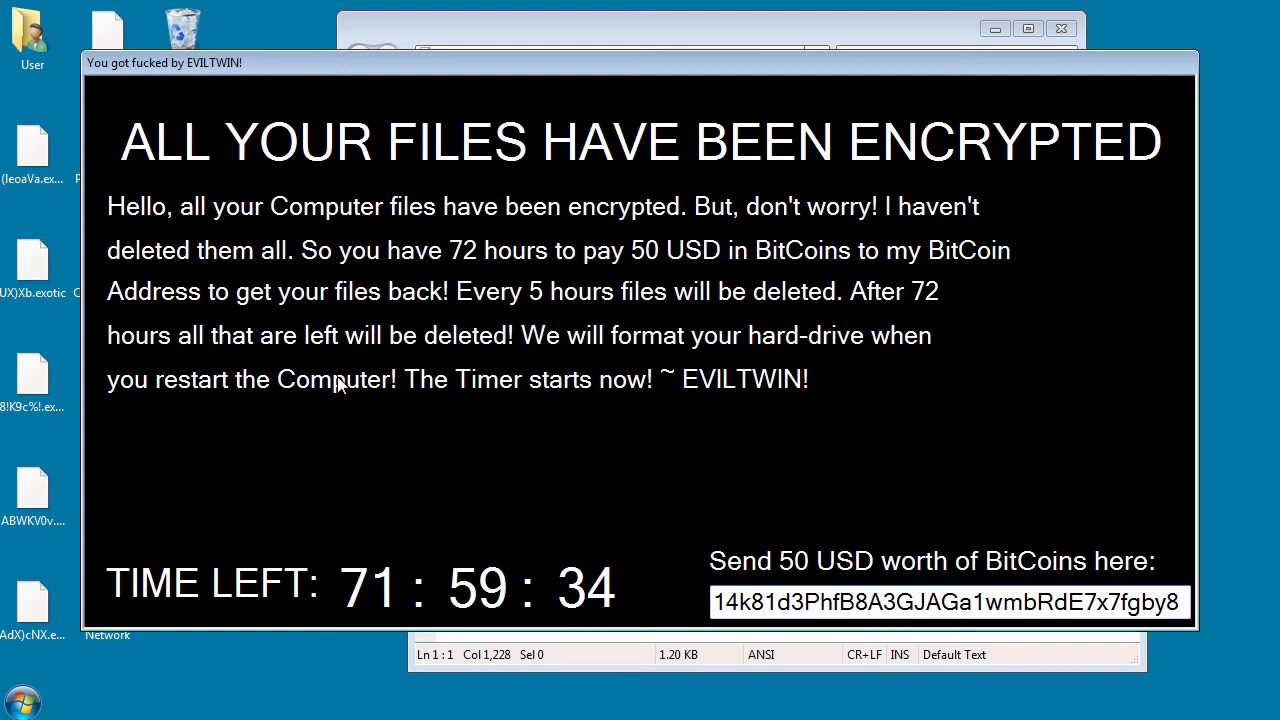
mouse_move(420, 556)
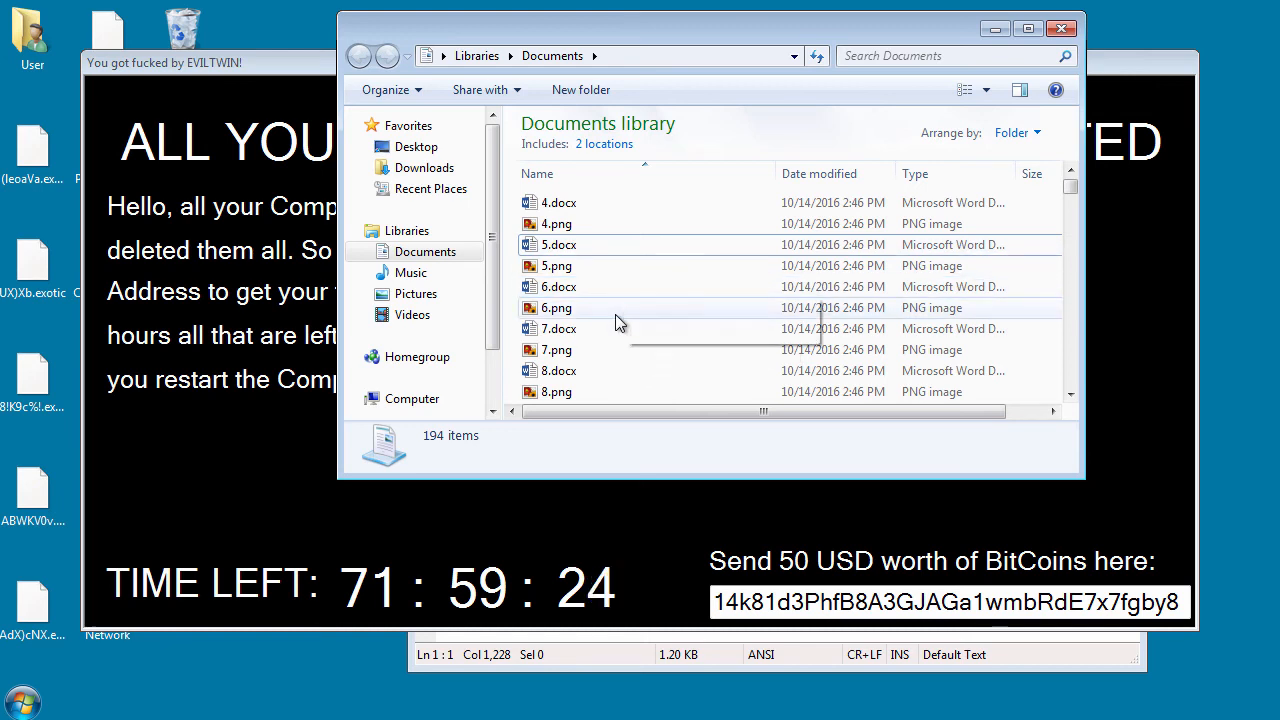
mouse_move(614, 308)
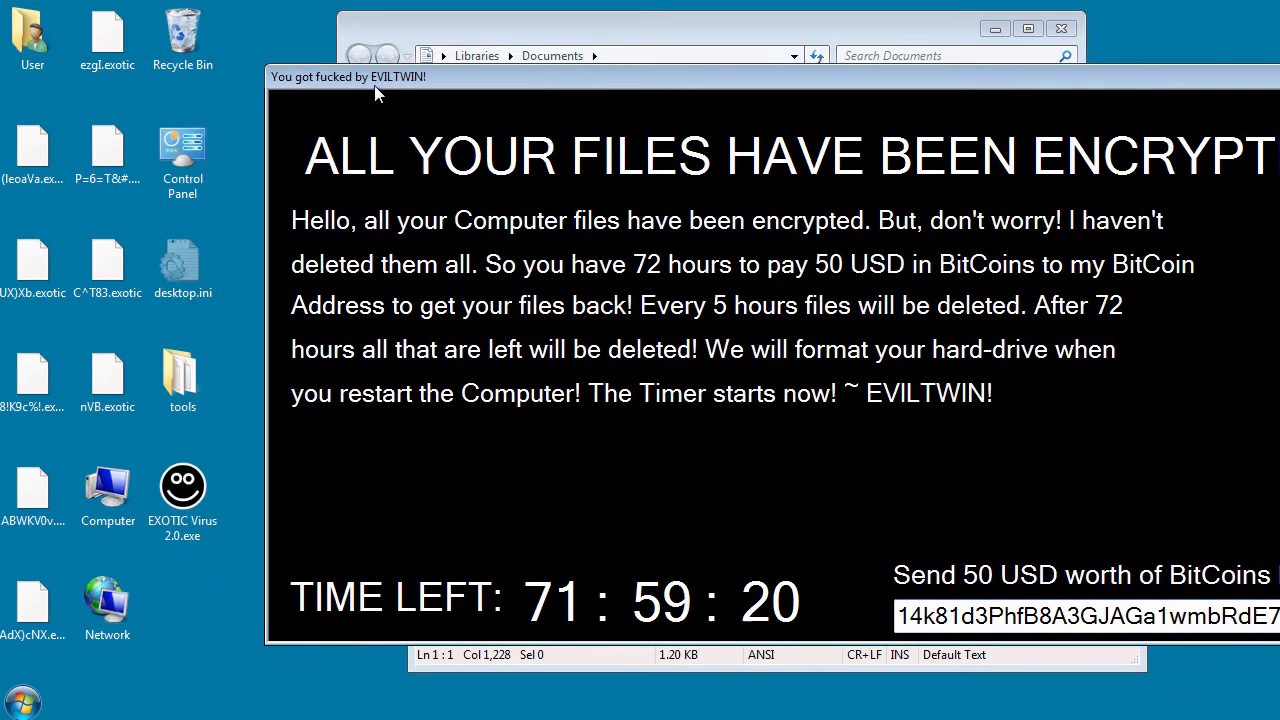
Step: Focus the Documents library window to uncover the scrambled .exotic desktop files
click(108, 376)
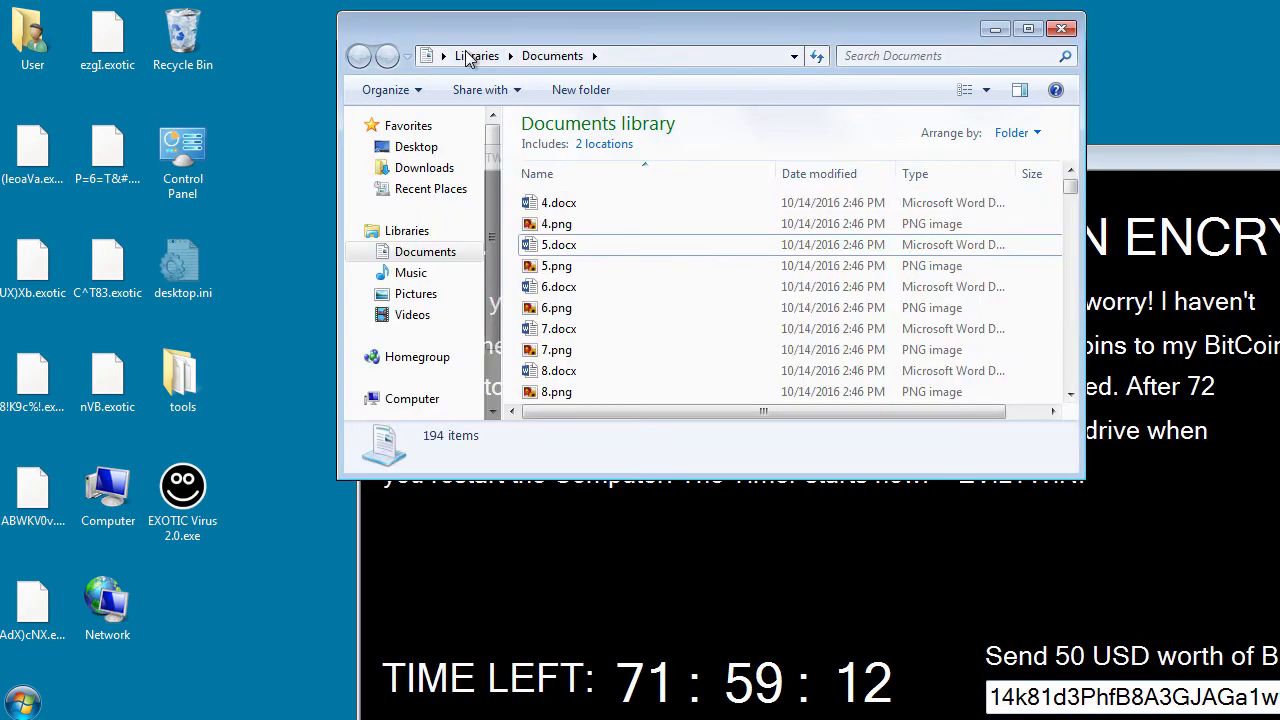
mouse_move(408, 554)
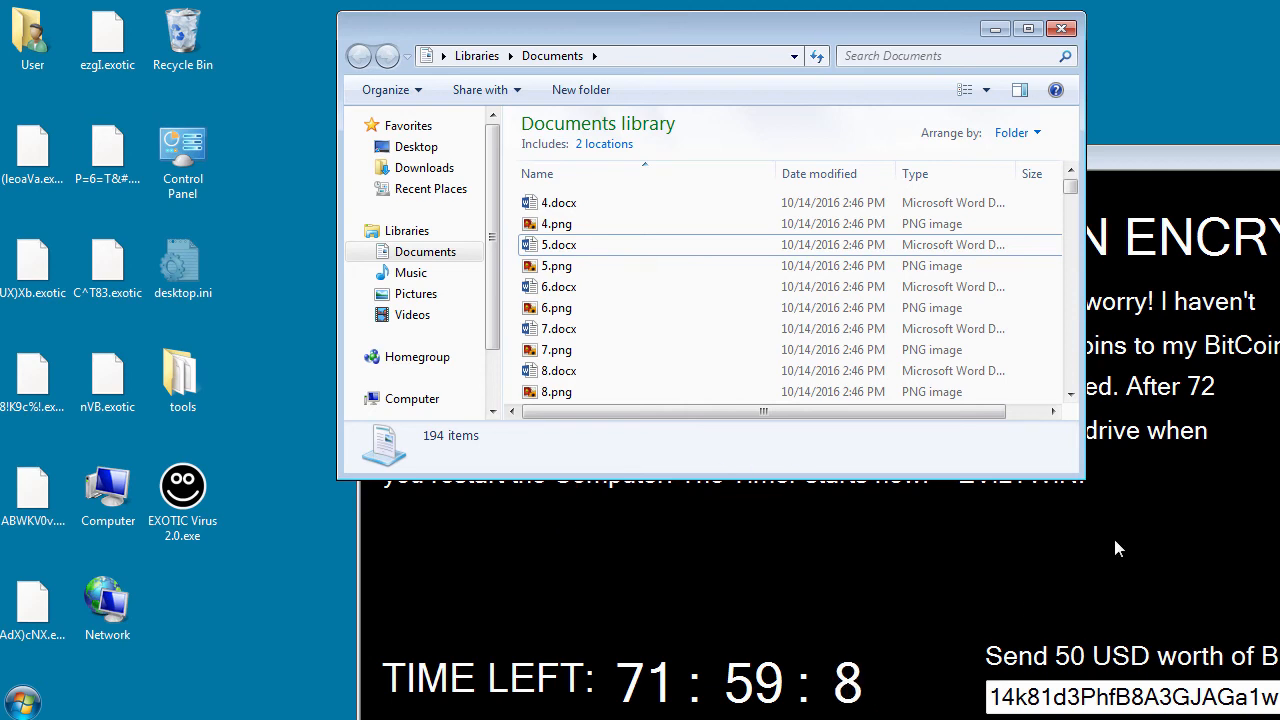
mouse_move(888, 598)
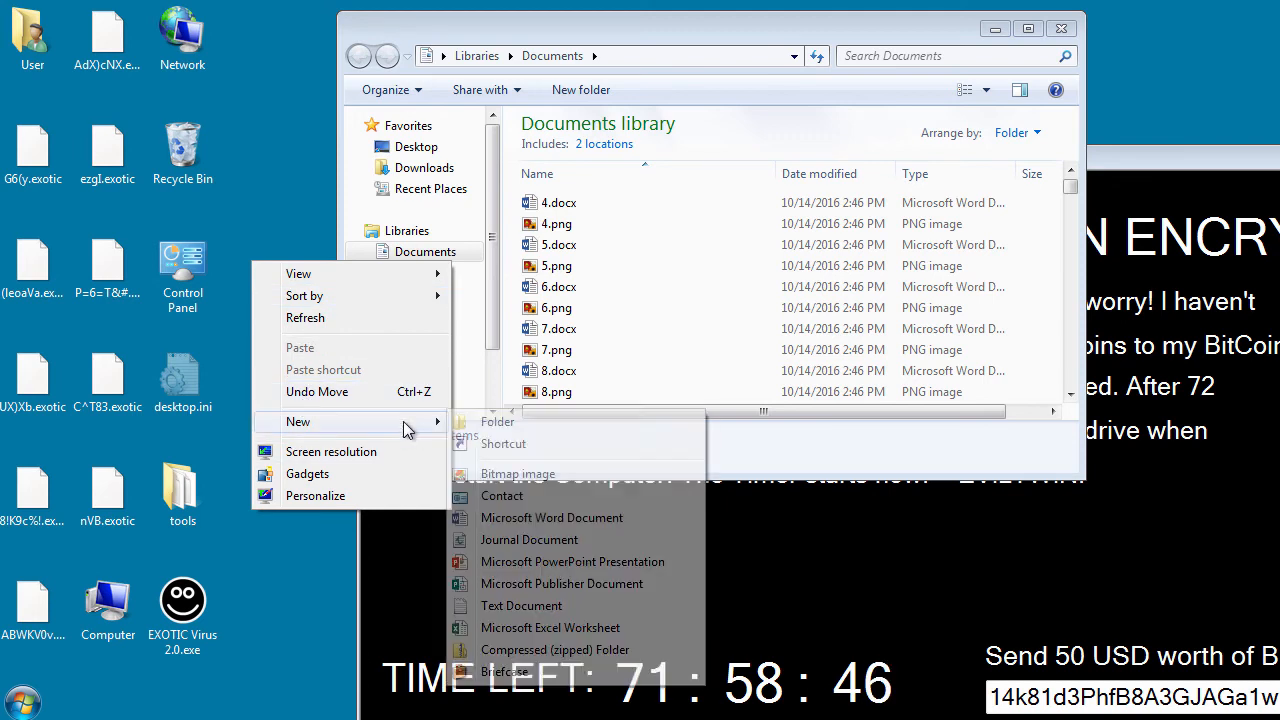
Step: Create a new text document named random.txt on the desktop beside the .exotic files
click(520, 604)
text(random.txt)
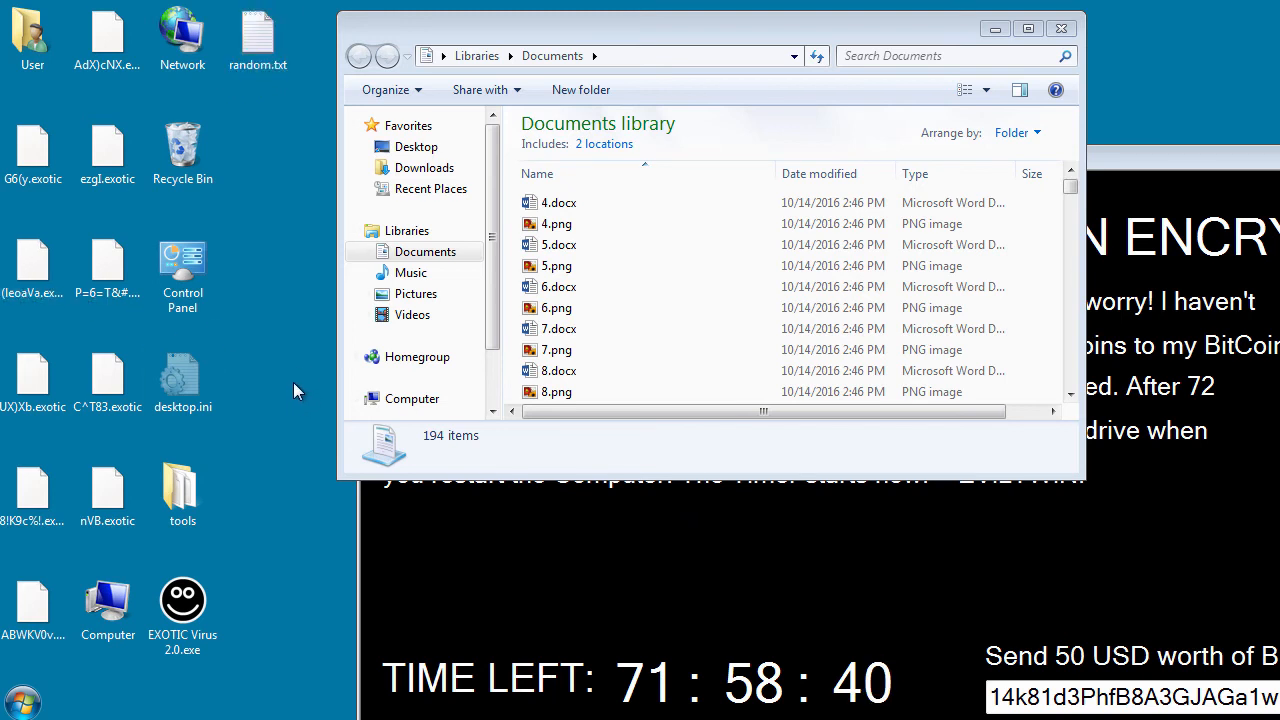
mouse_move(344, 190)
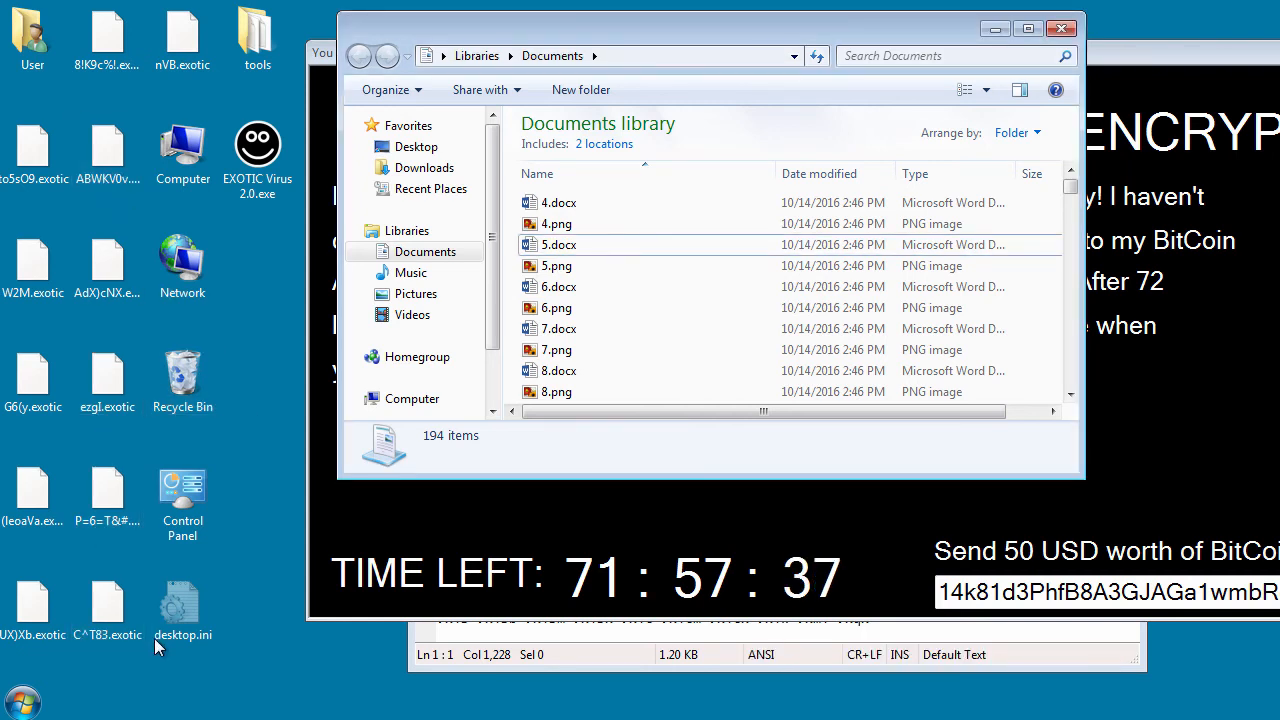
mouse_move(144, 420)
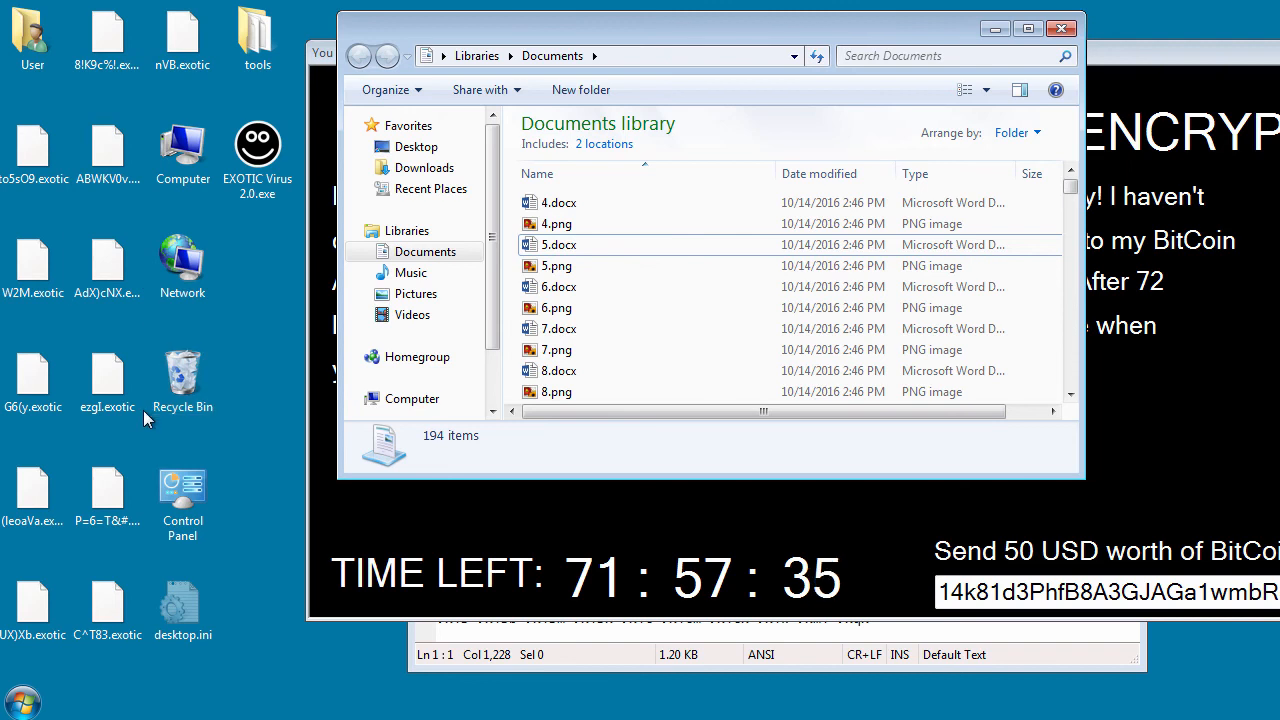
mouse_move(688, 38)
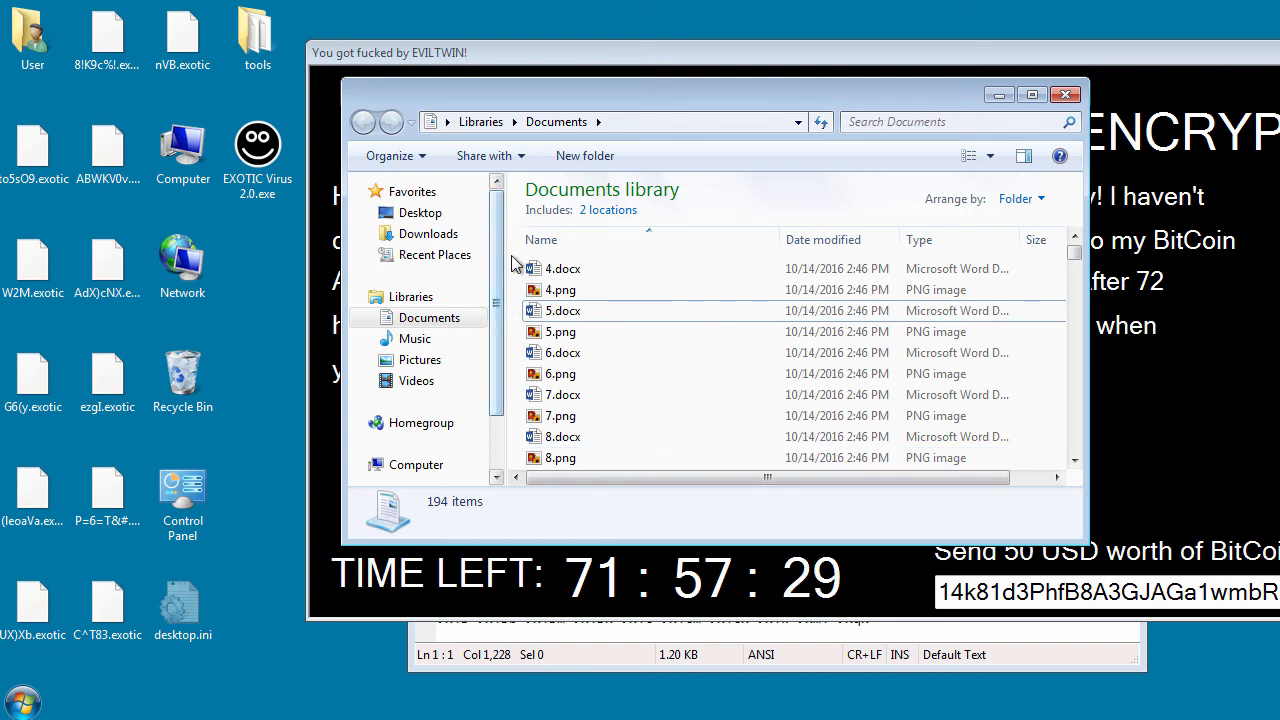
mouse_move(510, 348)
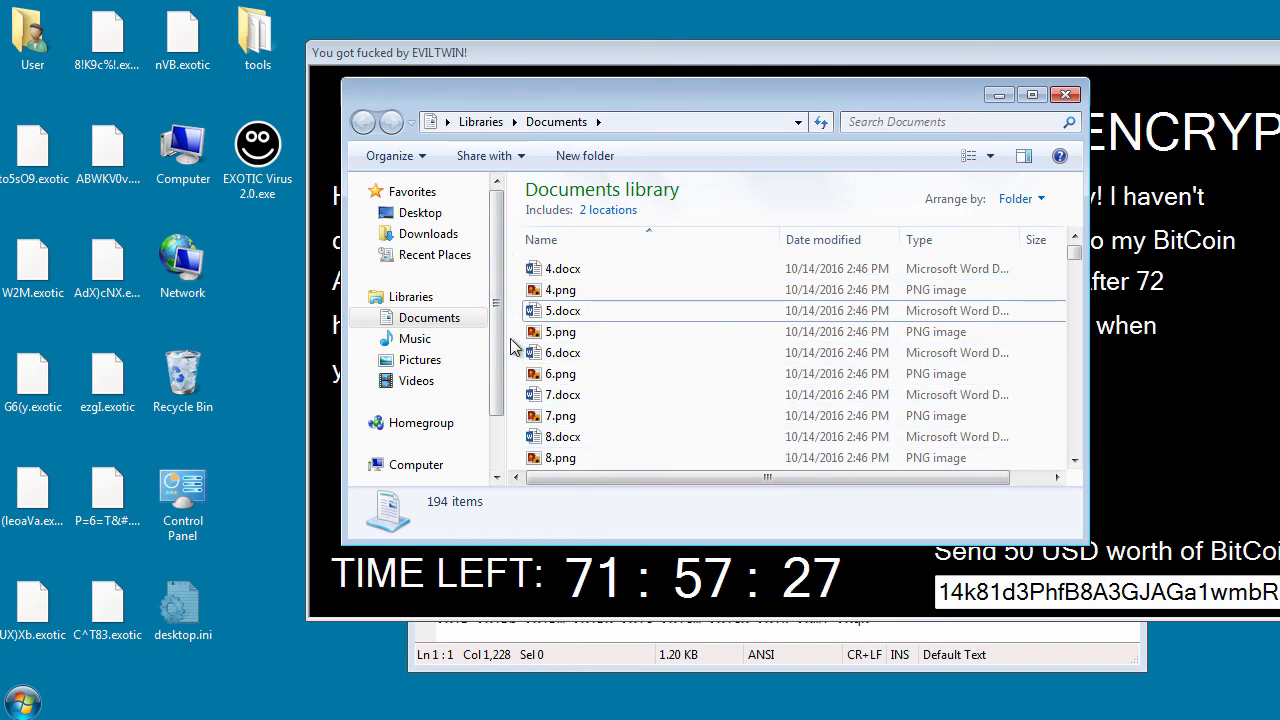
mouse_move(156, 304)
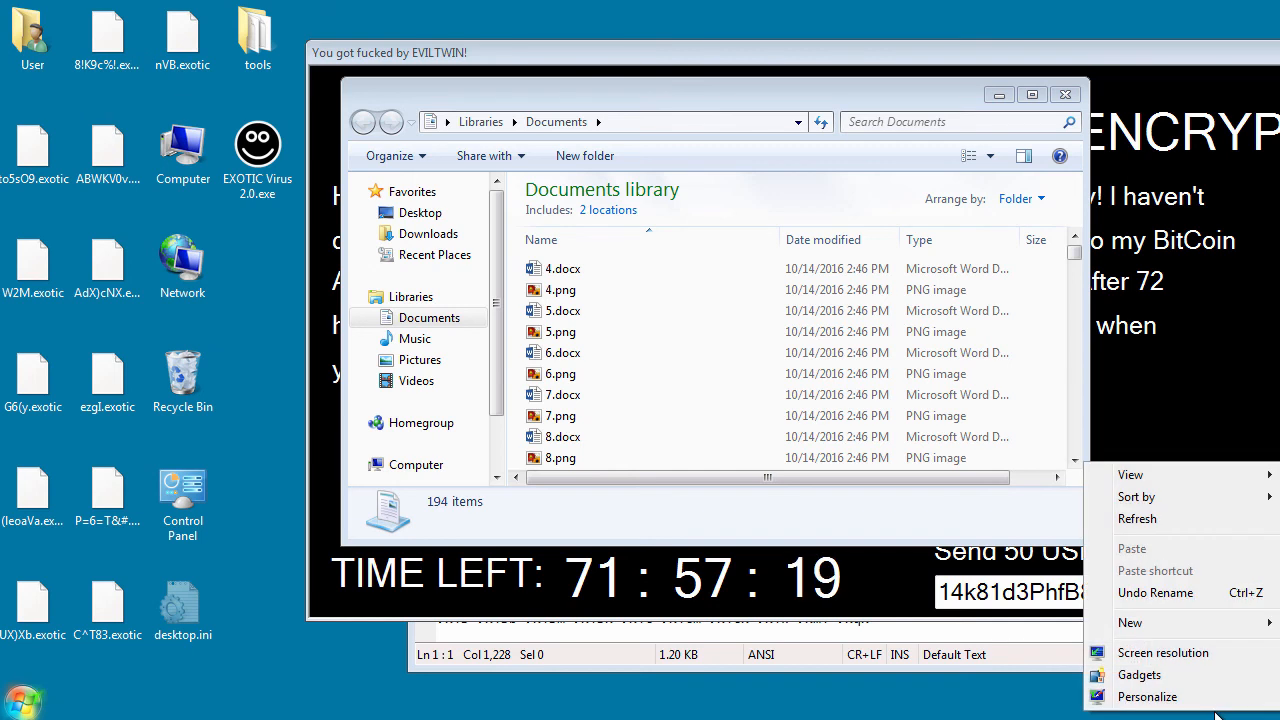
click(20, 700)
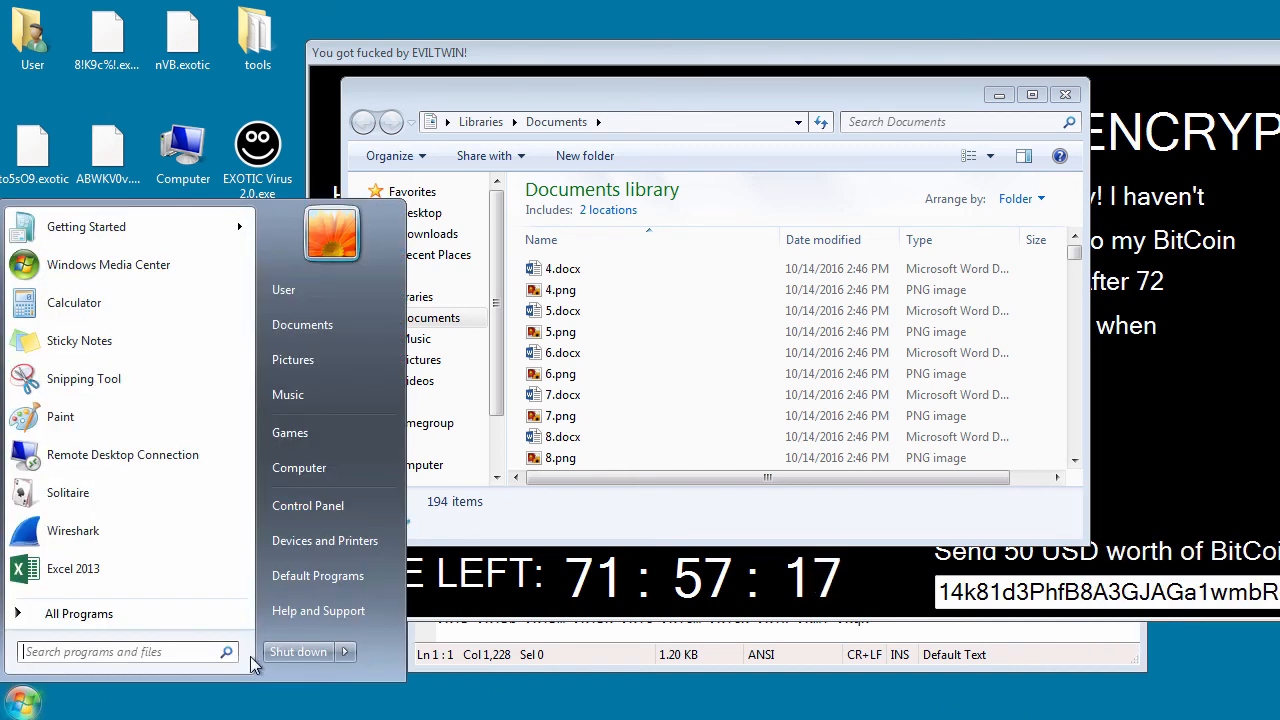
text(taskmgr)
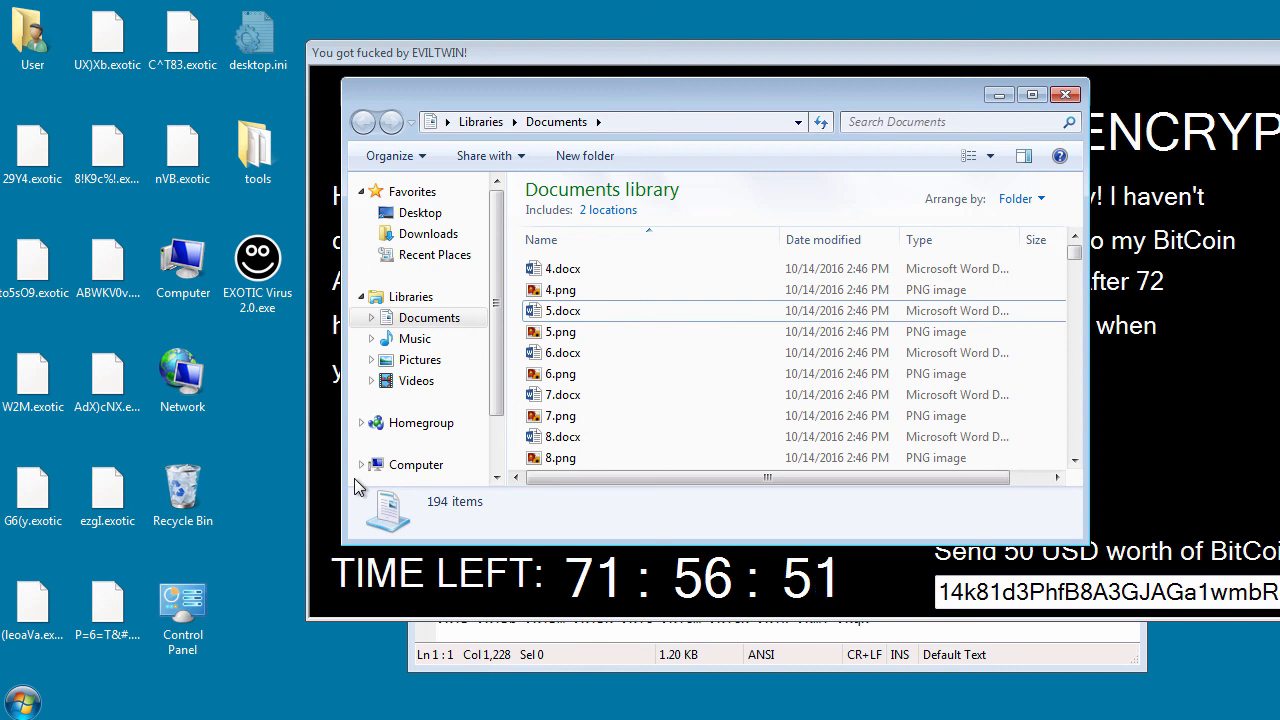
mouse_move(796, 198)
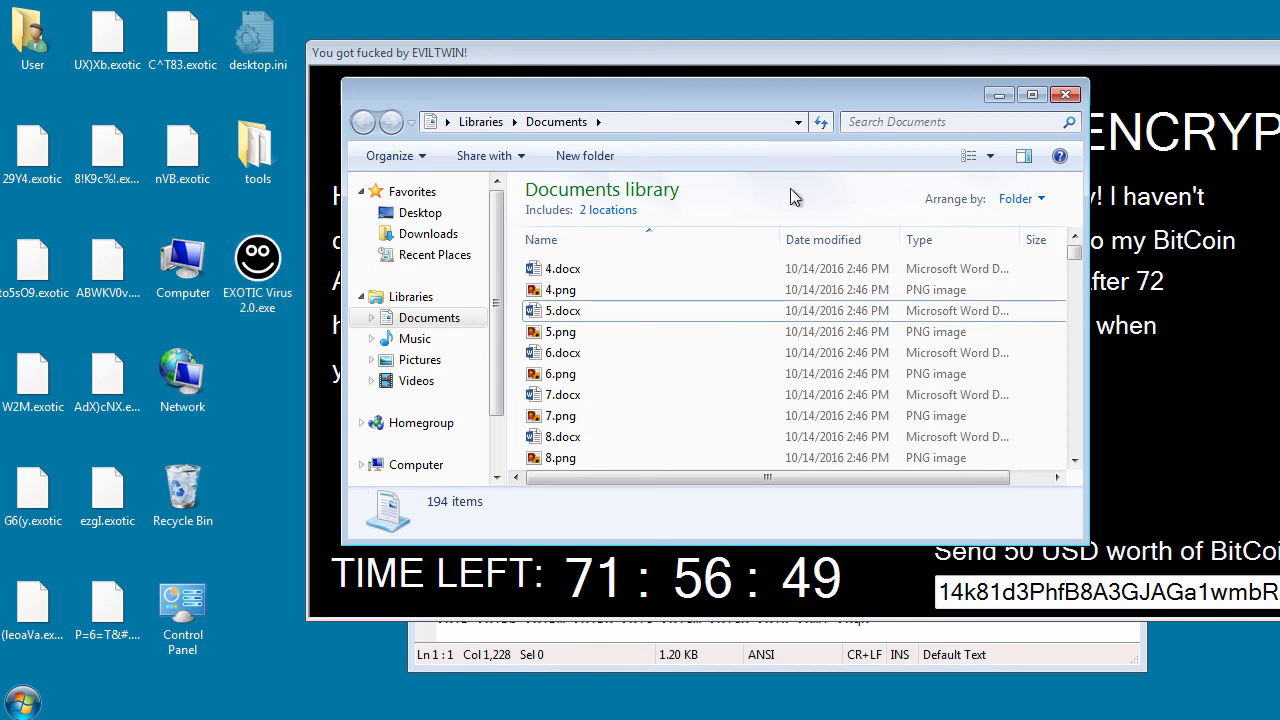